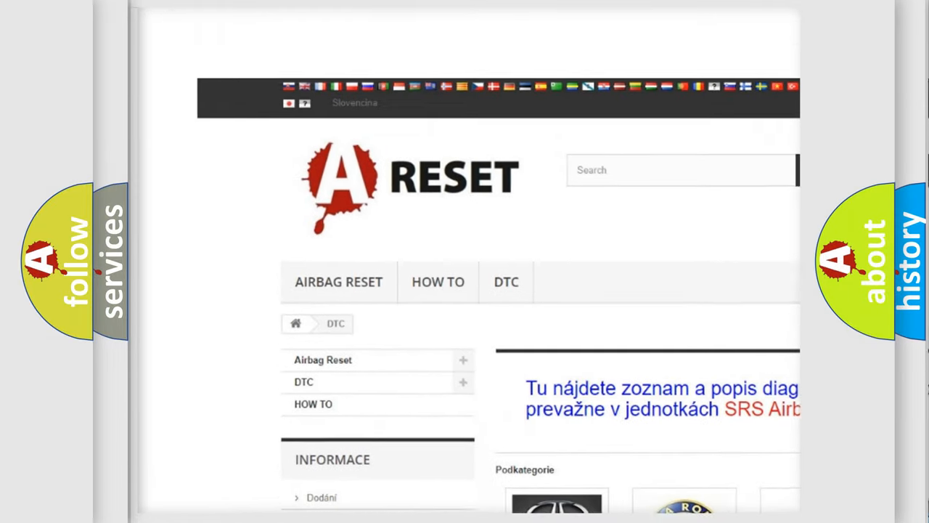
Scroll down the Jeep DTC page to reach code C141C-12 and its definition
scroll("down", 3)
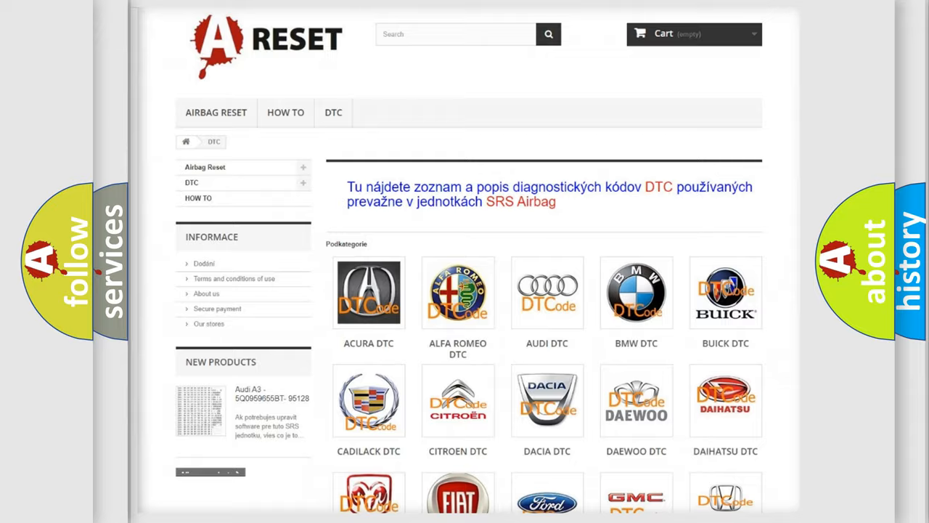
scroll("down", 3)
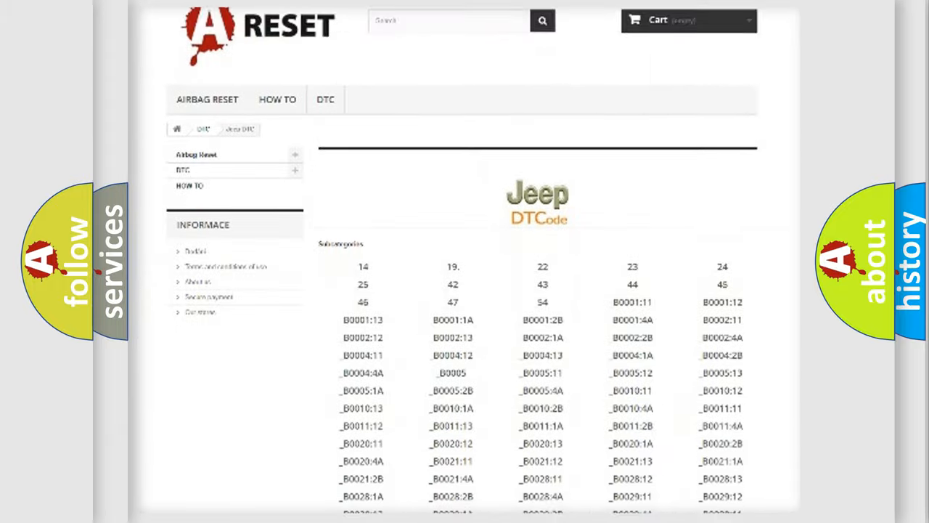
scroll("down", 3)
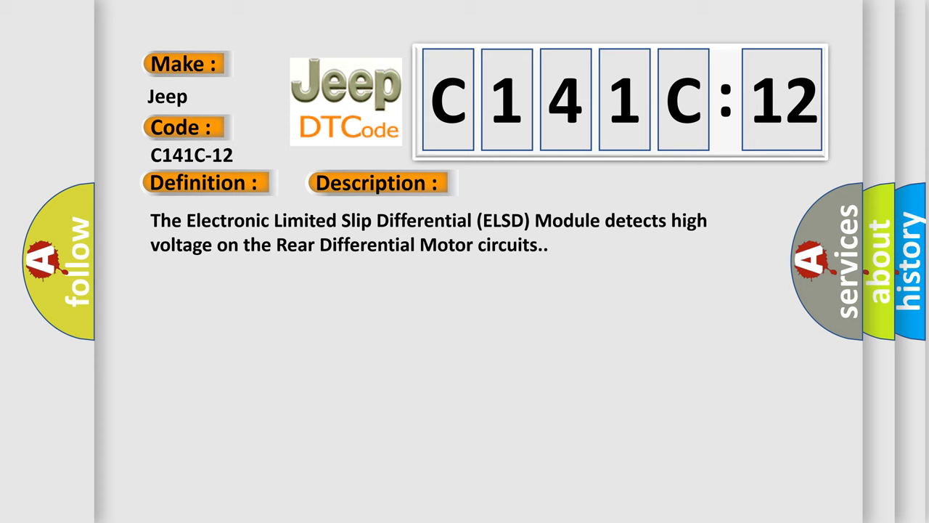
Reveal the C141C-12 causes: ELSD motor clamp circuits shorted to voltage, motor and module
left_click(533, 182)
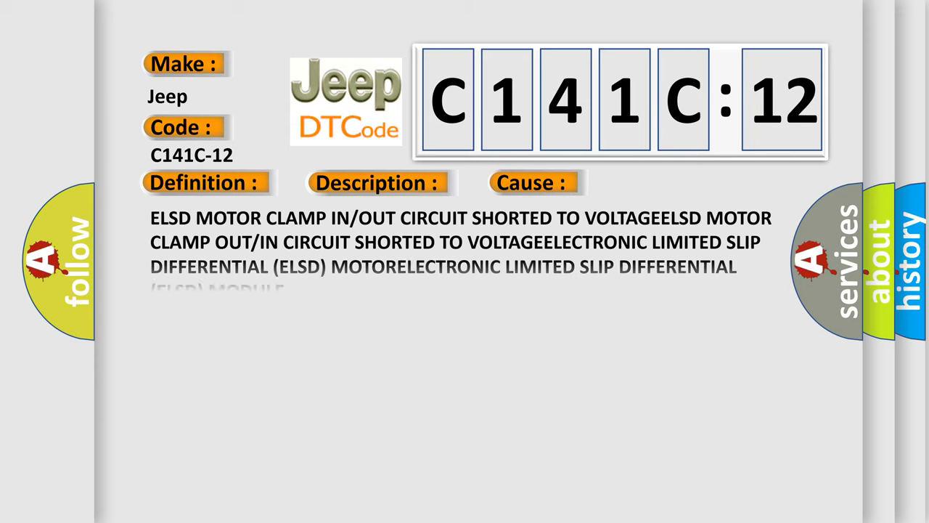